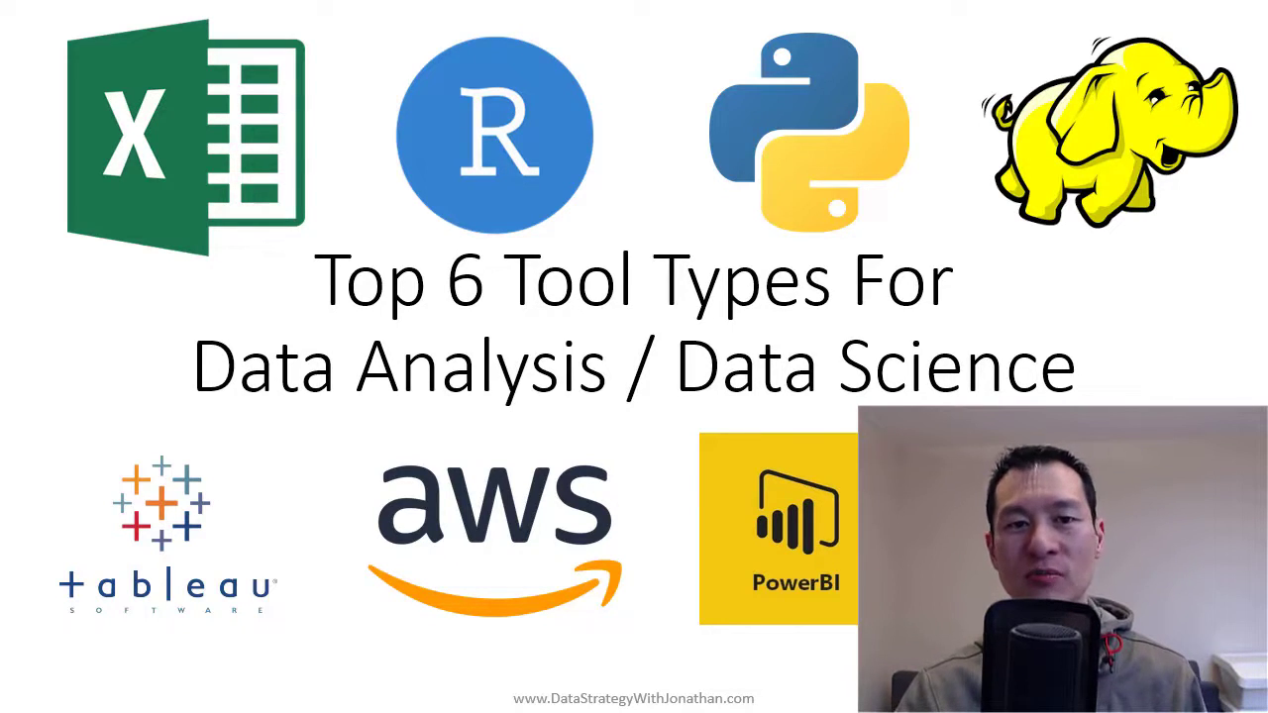
# - Advance the slide show to the Types of Tools slide listing six tool categories
pyautogui.press('Right')
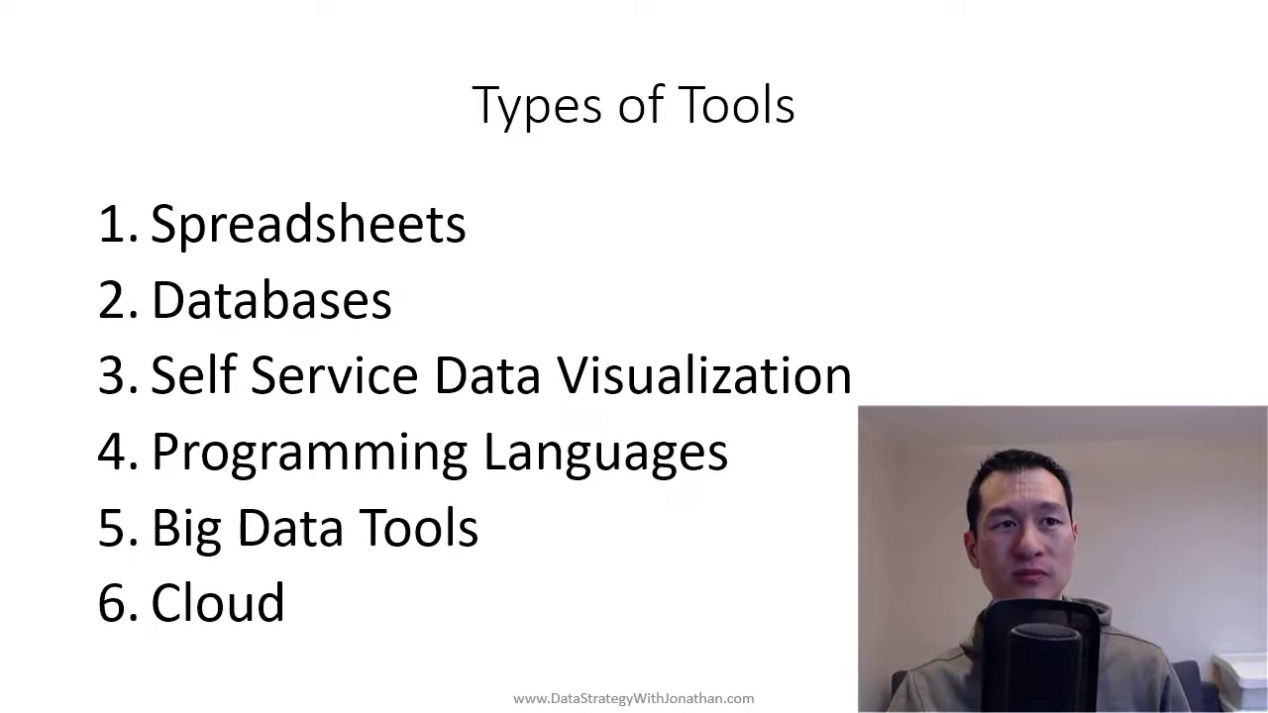
pyautogui.press('Right')
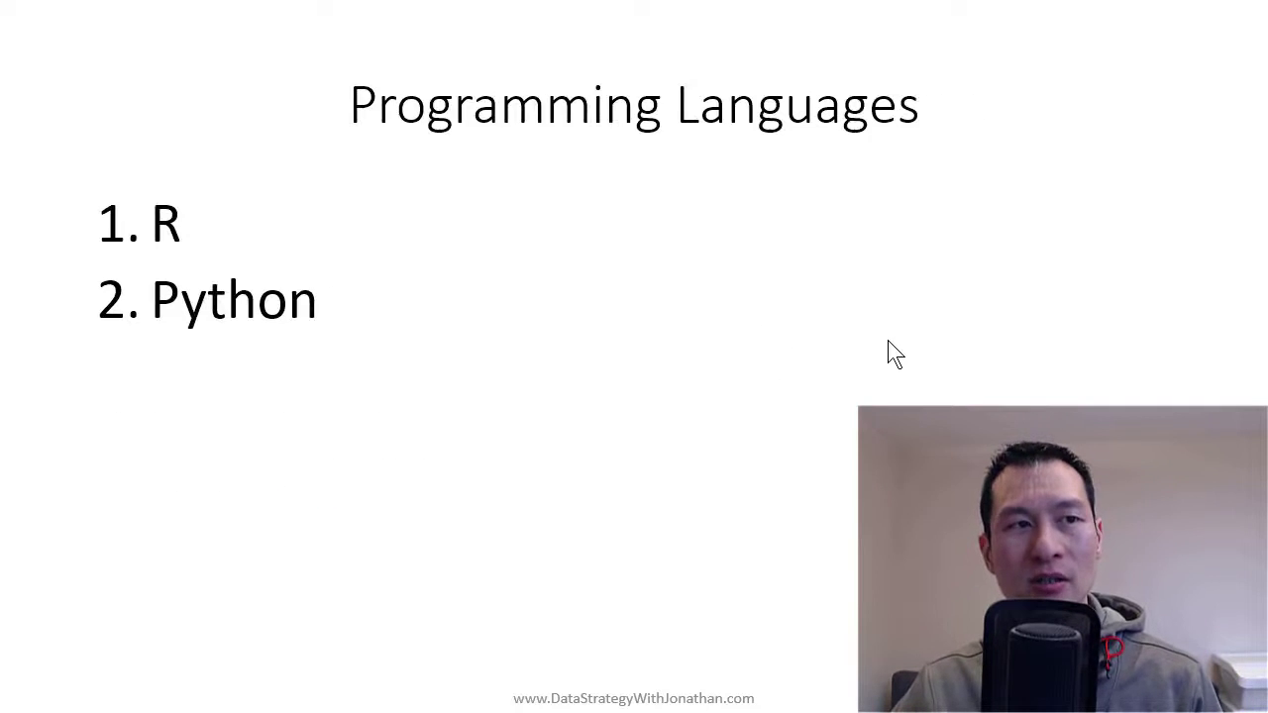
pyautogui.moveTo(1177, 378)
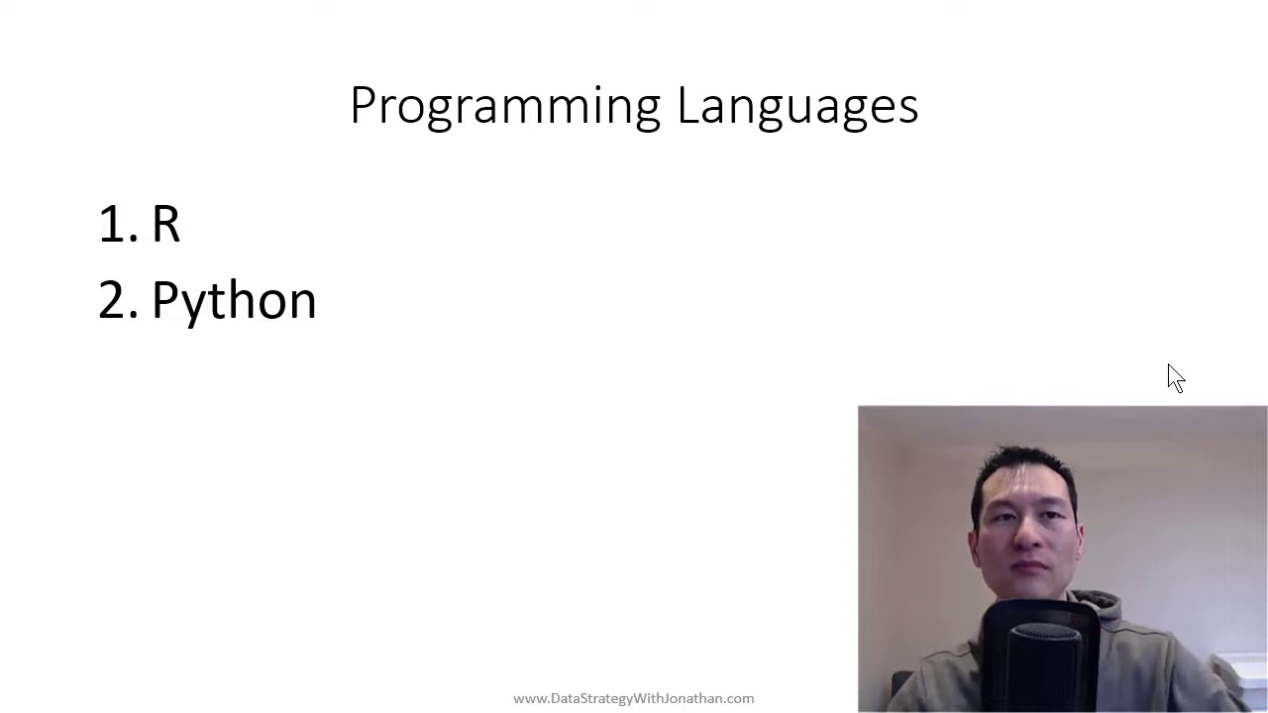
pyautogui.moveTo(1136, 369)
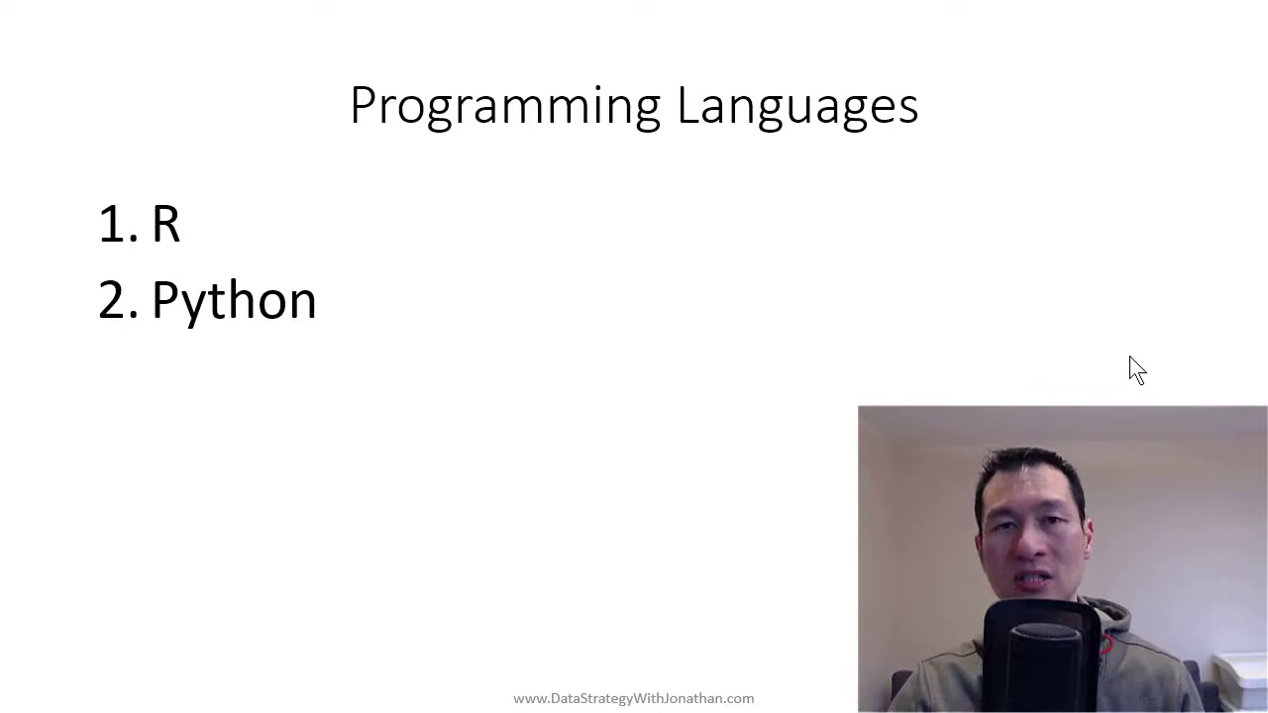
pyautogui.moveTo(1000, 349)
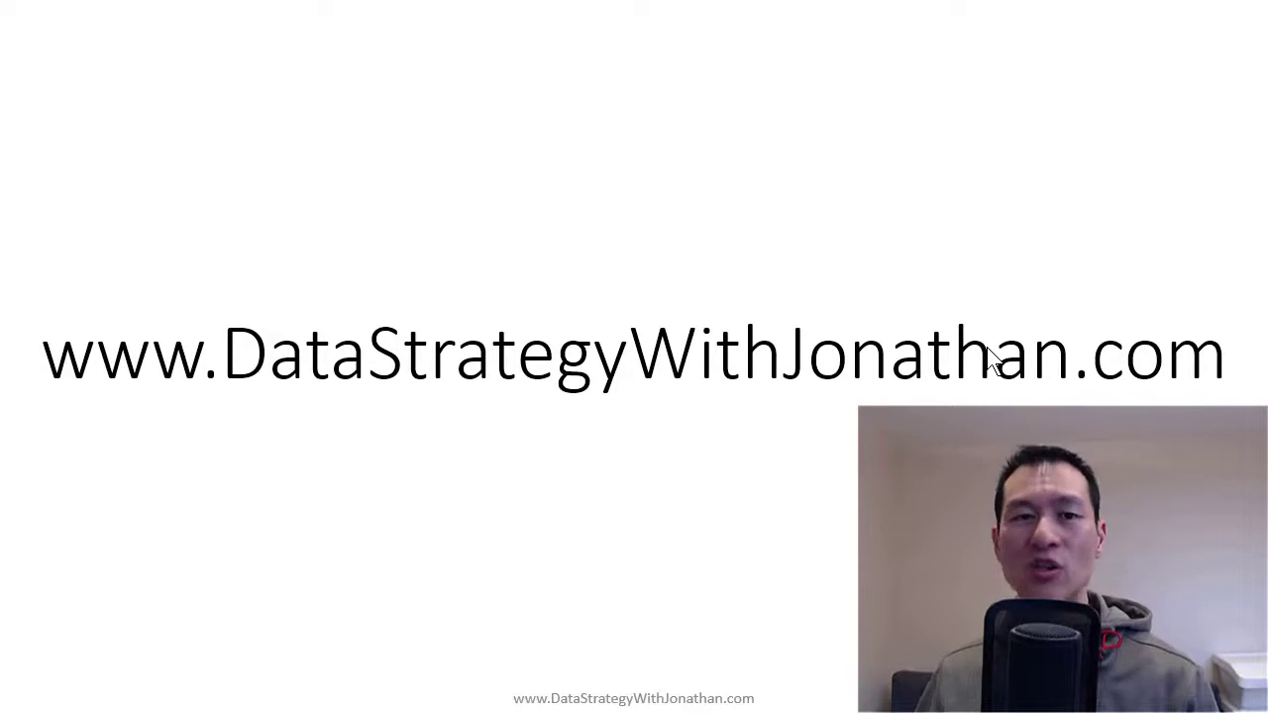
pyautogui.moveTo(1011, 391)
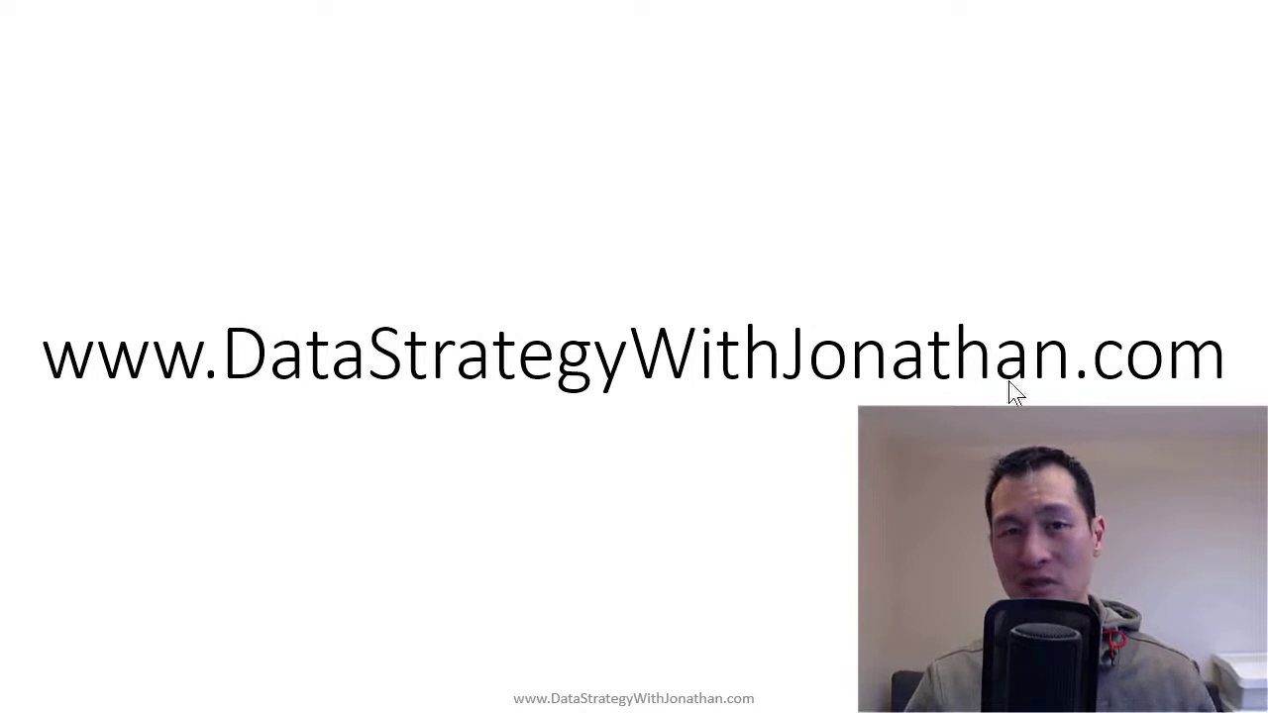